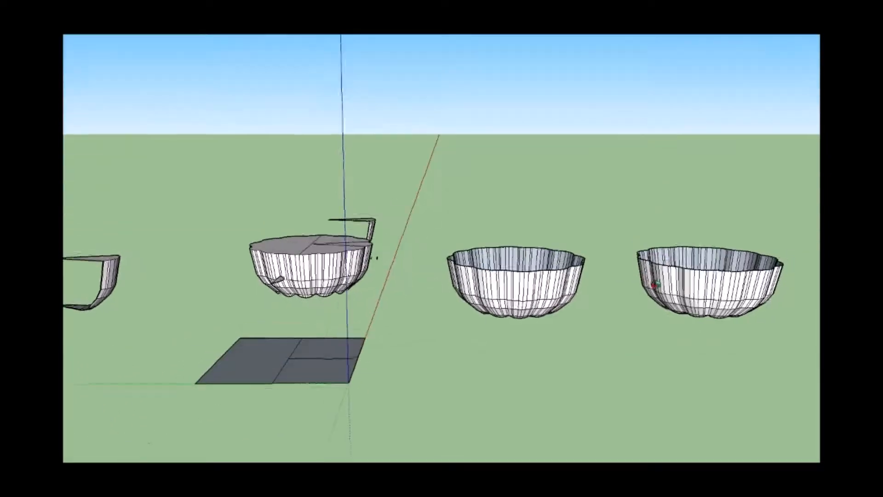
# Zoom in on the scalloped bowl components and select one slice for the pumpkin body
pyautogui.scroll(-3)
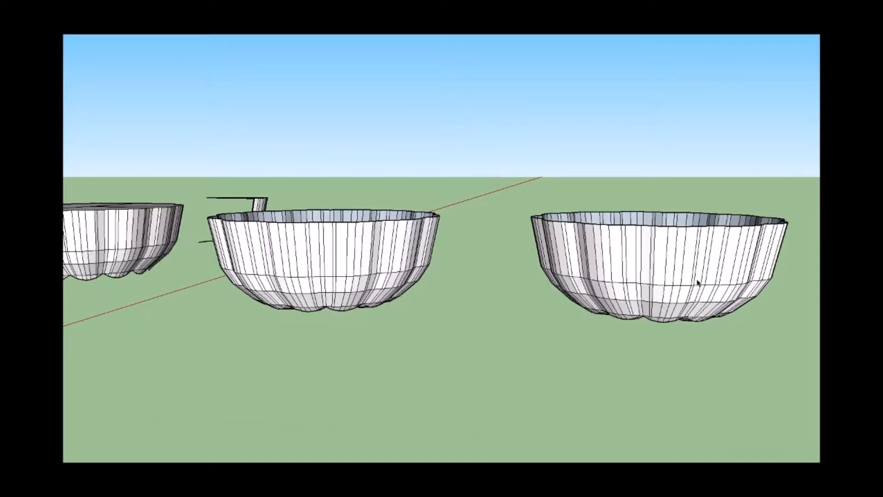
pyautogui.click(659, 265)
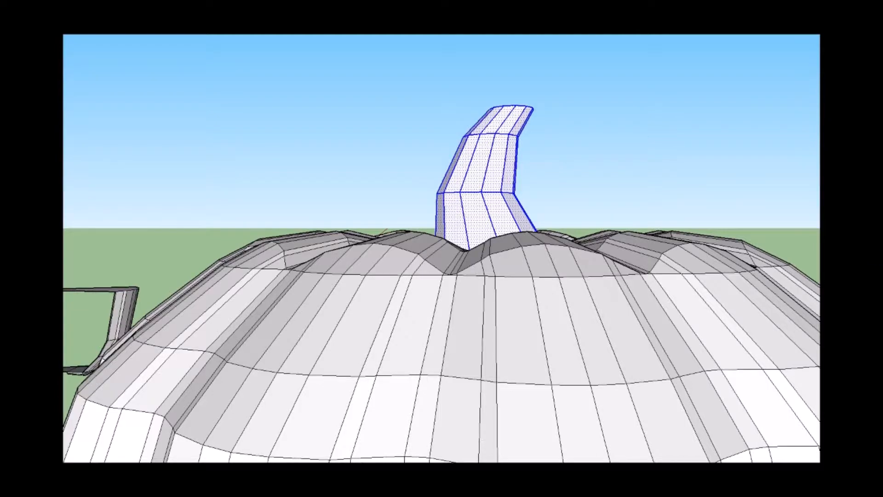
# Zoom out to show the whole finished pumpkin with its green stem
pyautogui.scroll(-3)
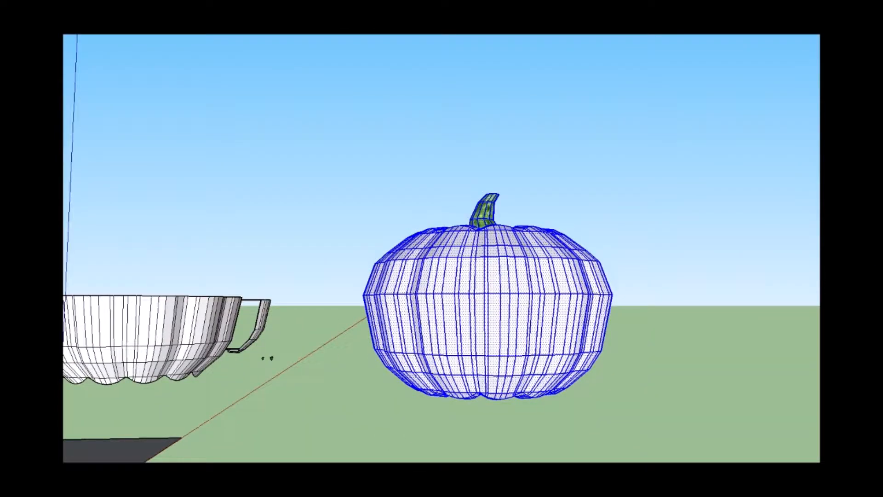